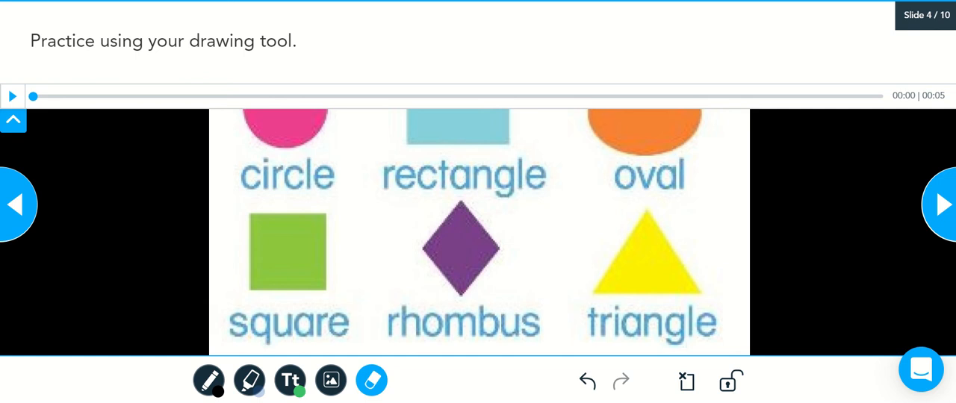
mouse_move(271, 64)
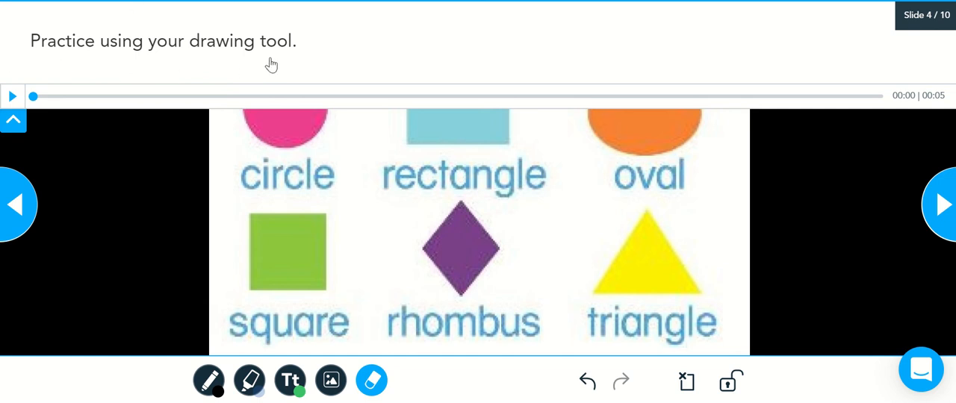
mouse_move(300, 60)
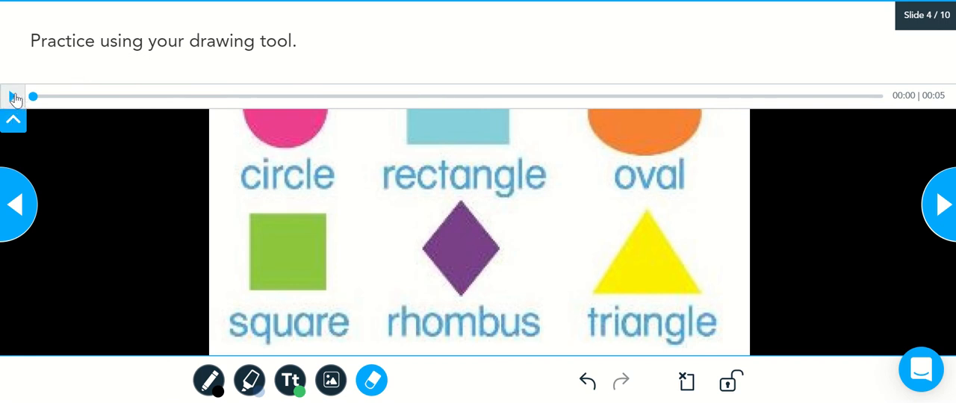
Play the spoken directions, hide the directions panel, and select the crayon drawing tool
left_click(12, 96)
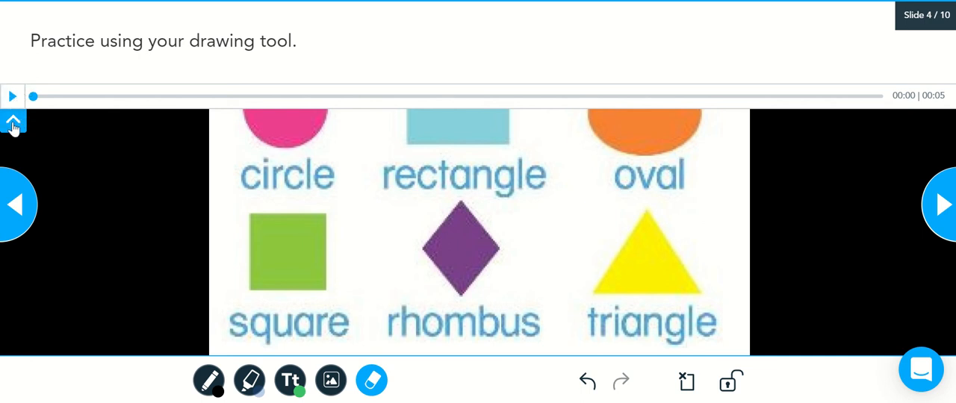
left_click(13, 121)
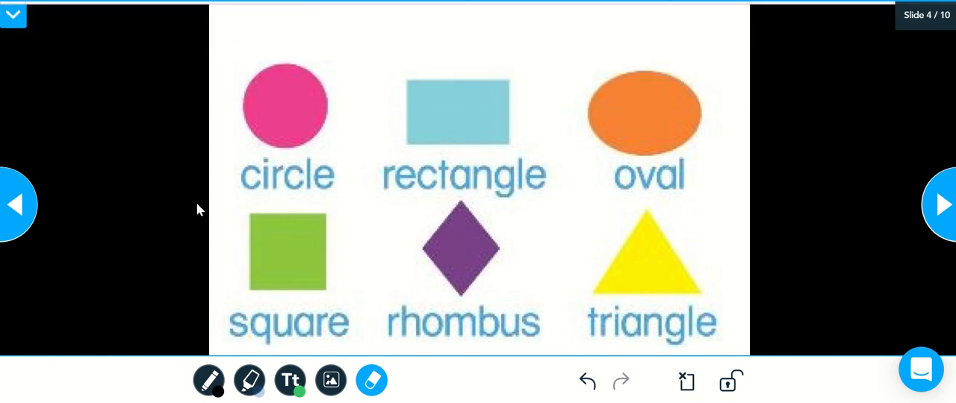
left_click(209, 381)
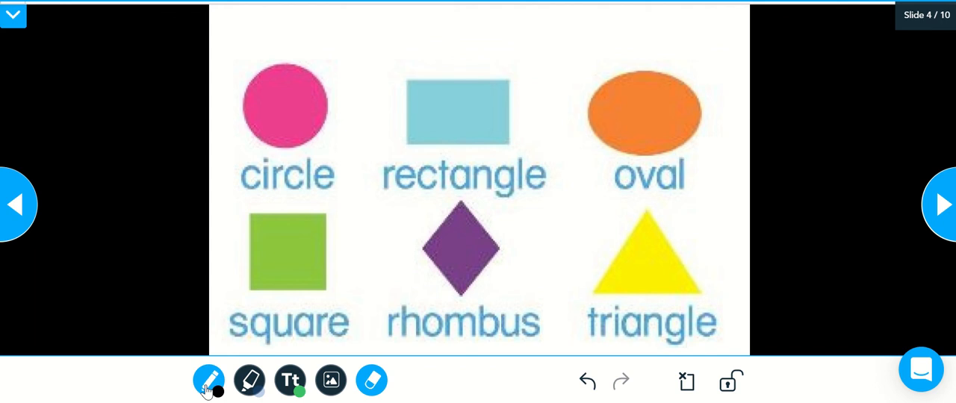
Open the crayon palette and try blue, green and another swatch before settling on black
left_click(209, 381)
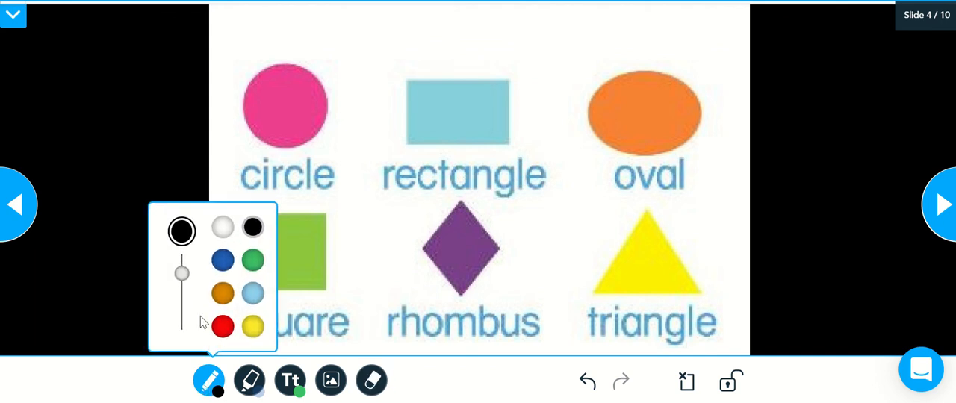
left_click(223, 260)
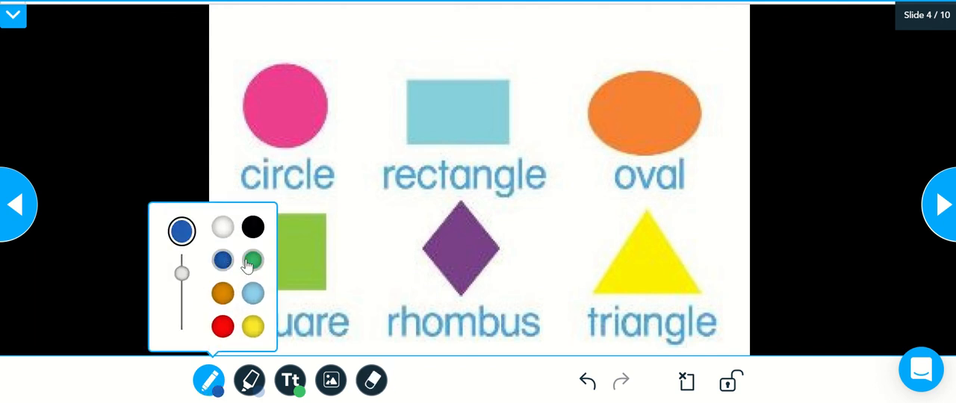
left_click(253, 260)
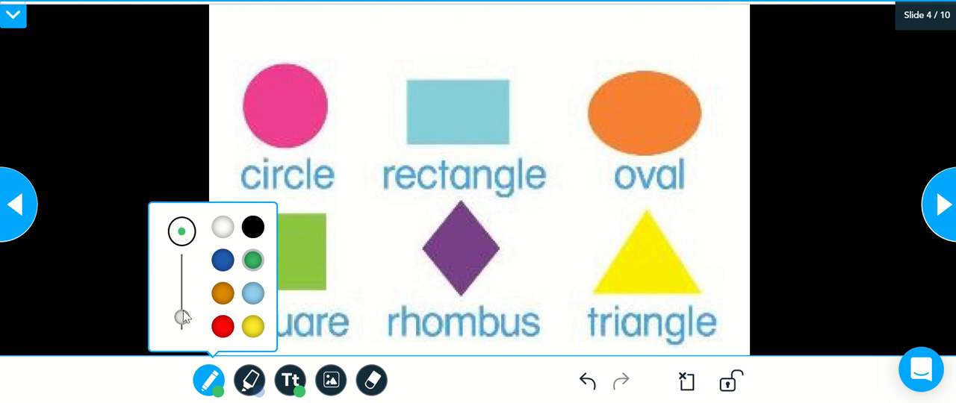
left_click(252, 227)
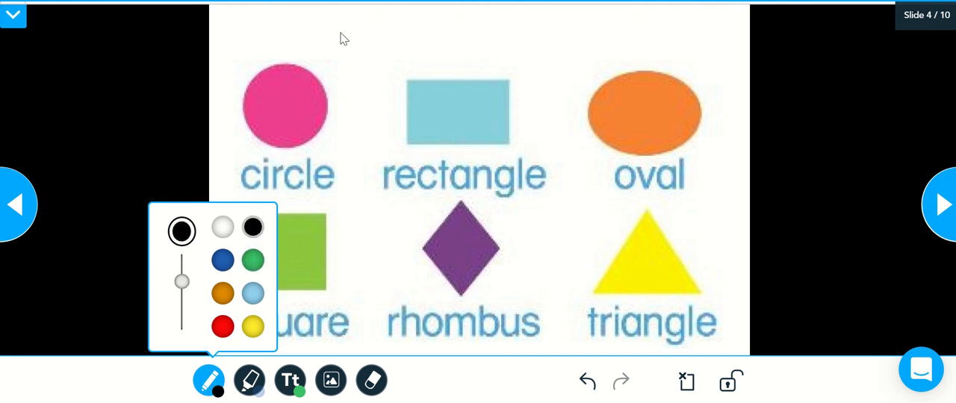
Draw a black line above the rectangle, then switch to the eraser to remove it
left_click_drag(336, 30, 448, 28)
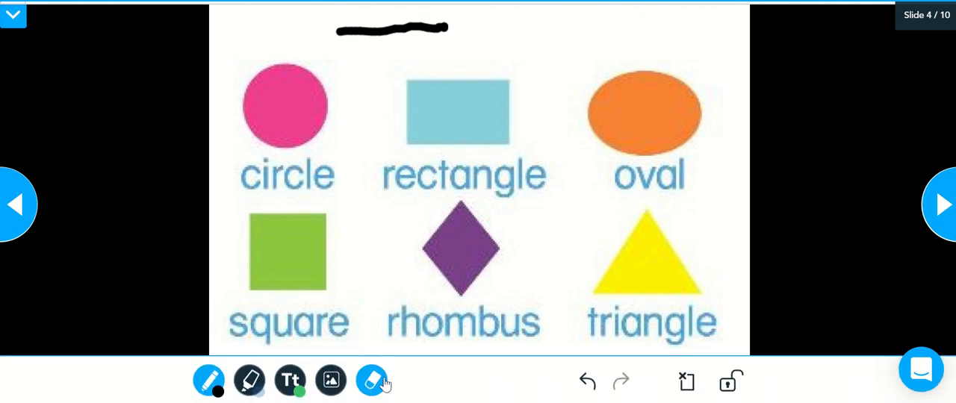
left_click(372, 381)
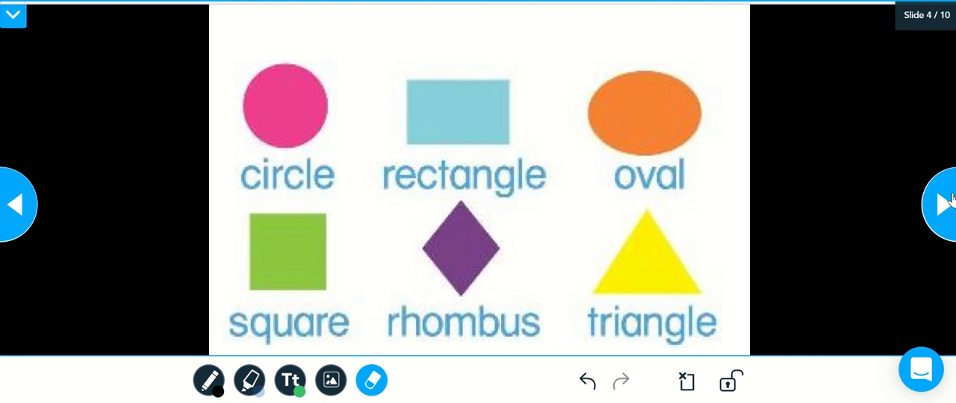
mouse_move(943, 209)
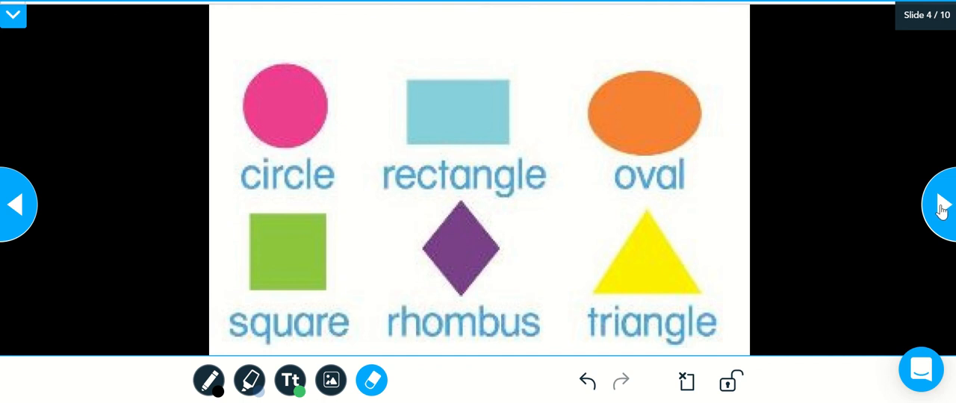
Move ahead to slide 5's equal-parts problems, then back to shapes slide 4
left_click(942, 205)
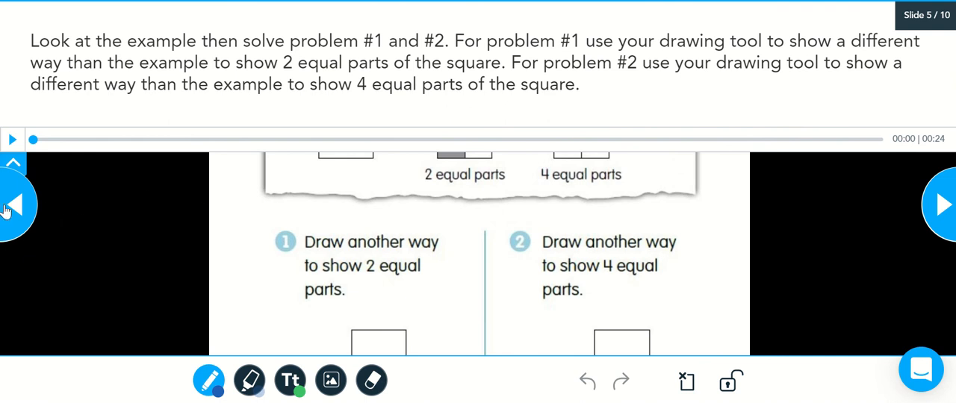
left_click(11, 205)
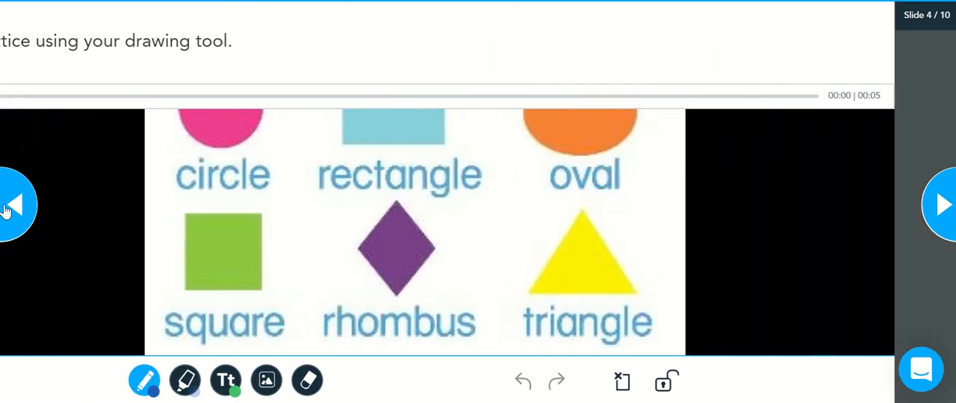